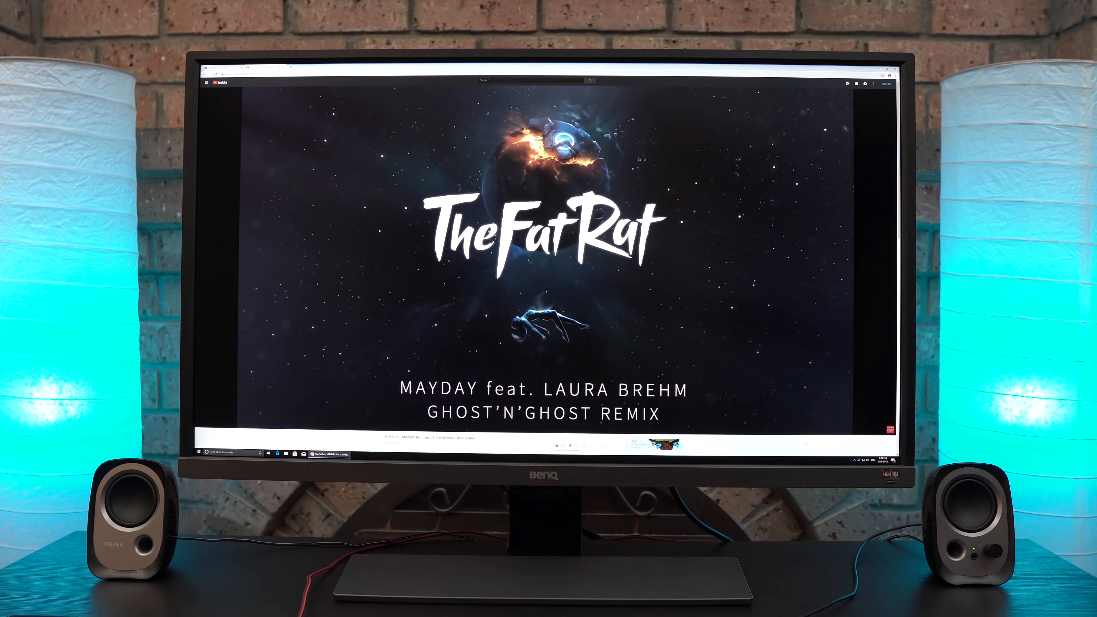
# - Bring up the context menu over the playing TheFatRat 'Mayday' video near the bottom-right corner
pyautogui.rightClick(857, 459)
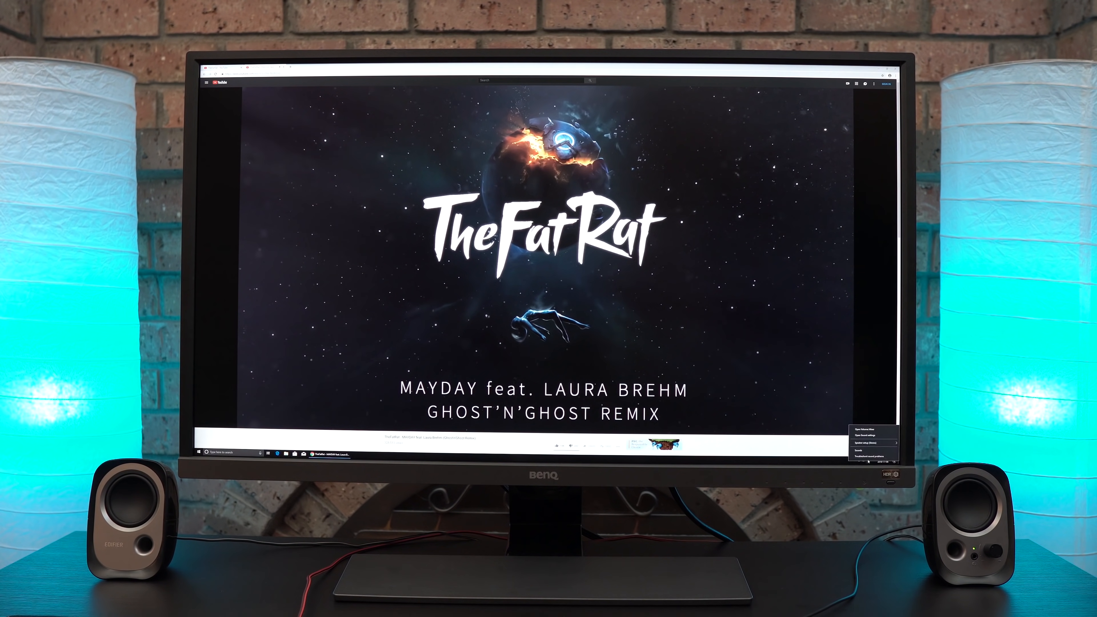